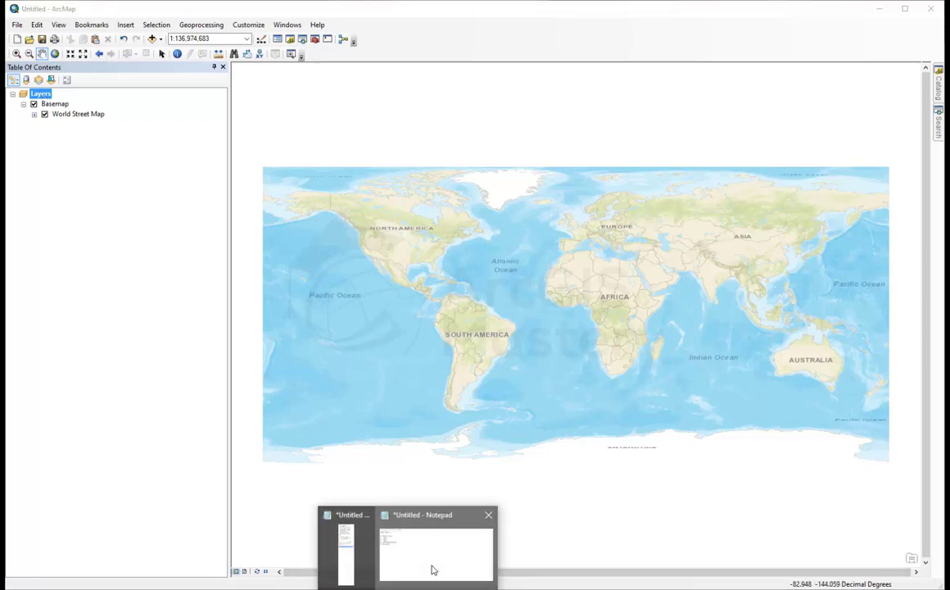
Step: Review the data-type notes, then bring up Add Data at the catalog root locations
click(436, 549)
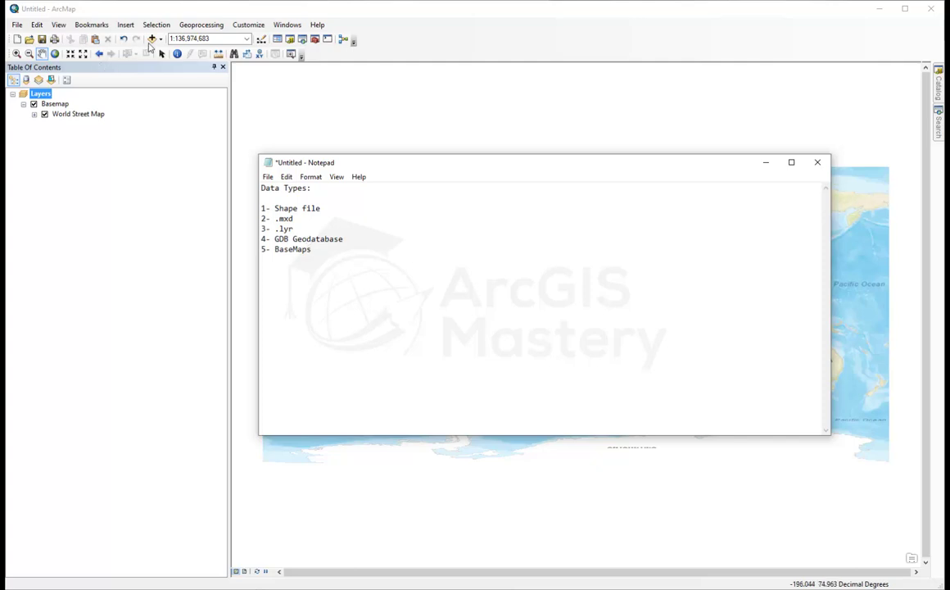
click(153, 40)
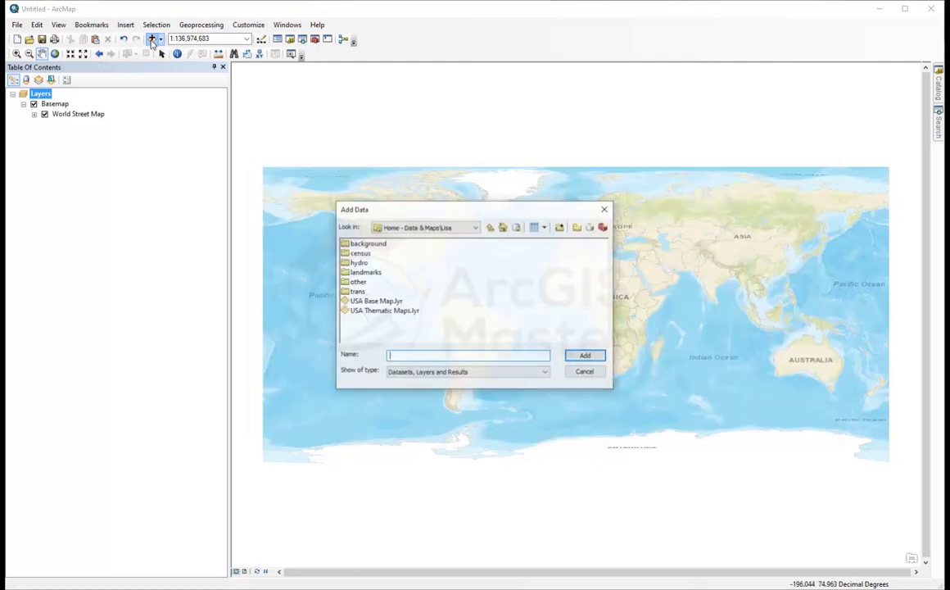
click(489, 226)
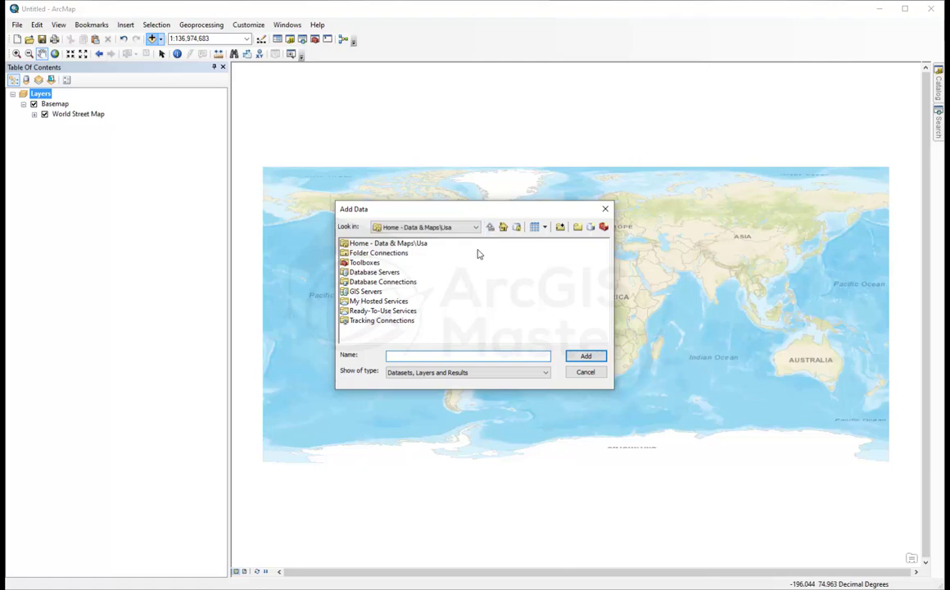
mouse_move(450, 277)
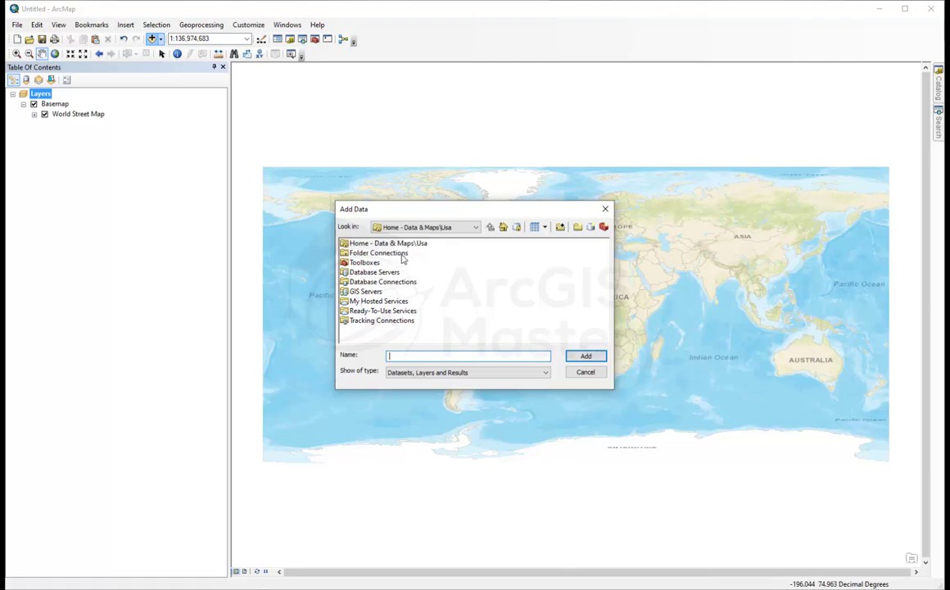
mouse_move(491, 233)
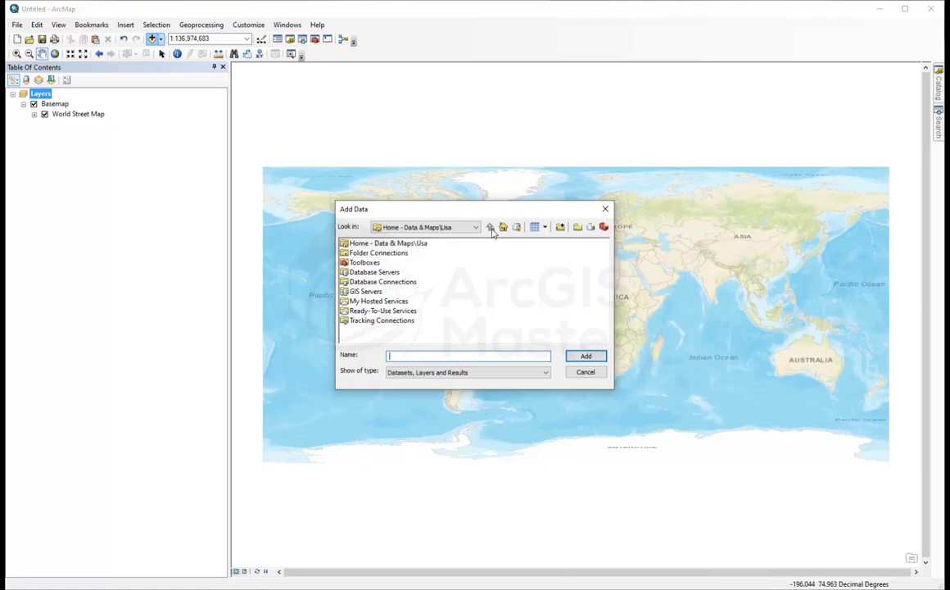
click(475, 226)
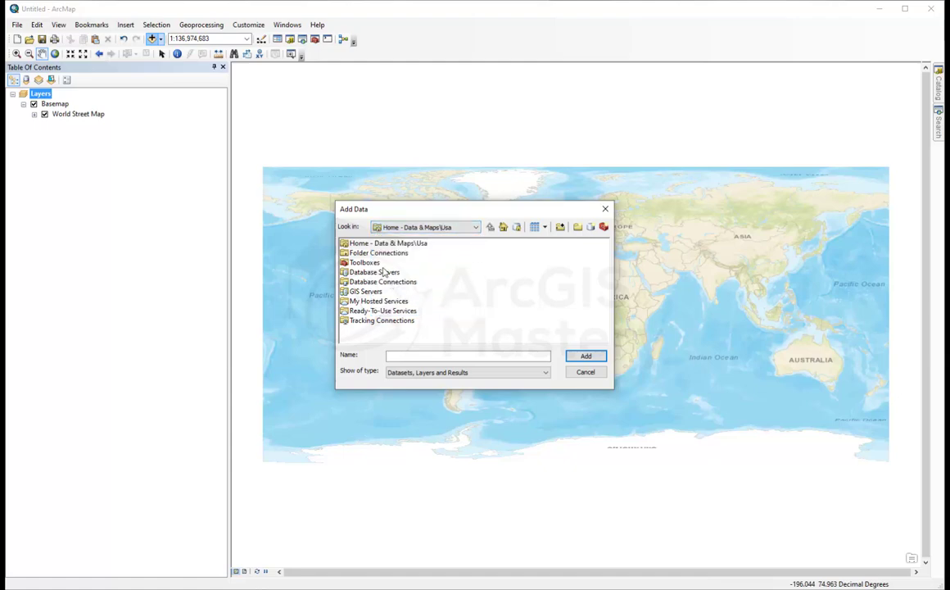
Step: Create a folder connection to C:\ArcGIS Mastery\Data & Maps under Folder Connections
click(379, 252)
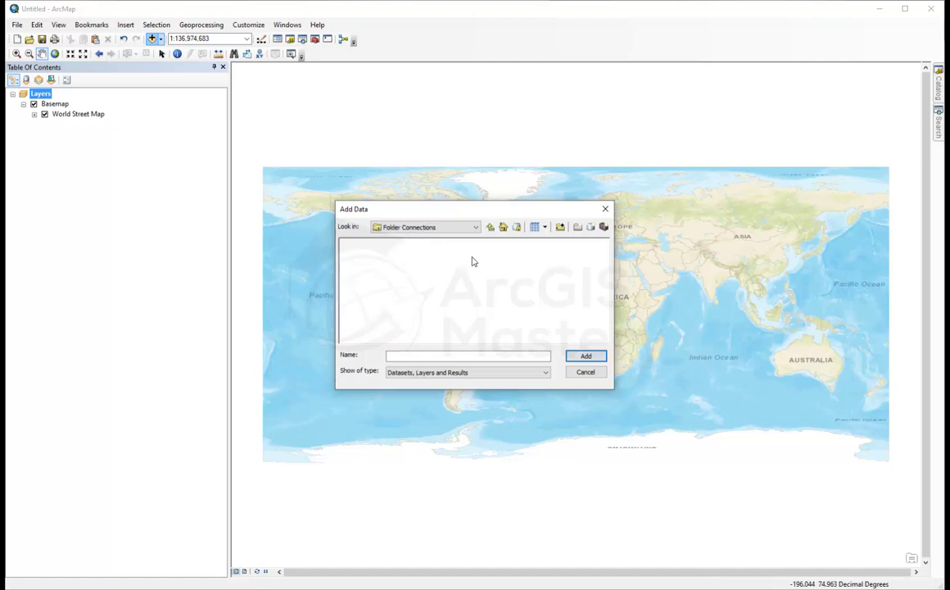
mouse_move(560, 226)
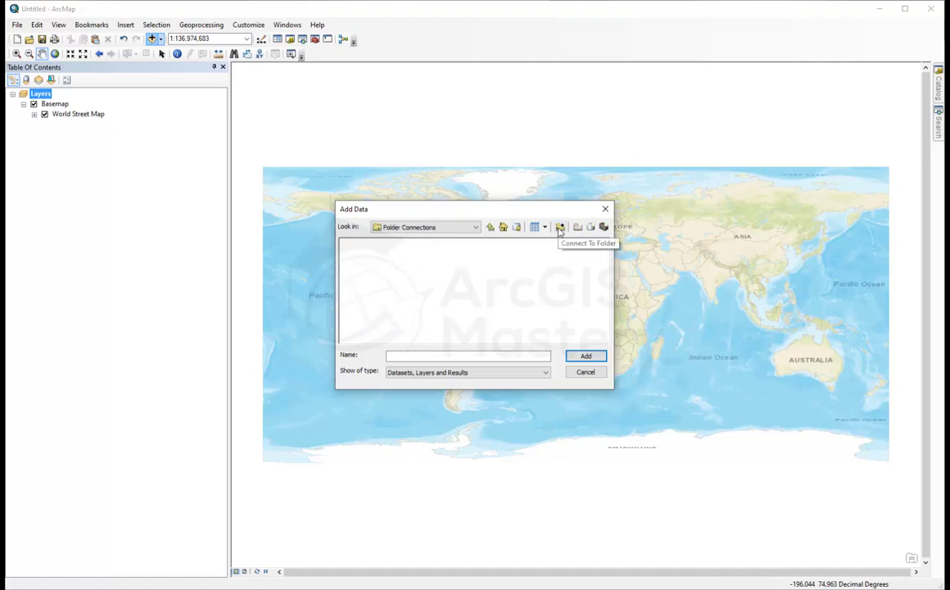
click(560, 226)
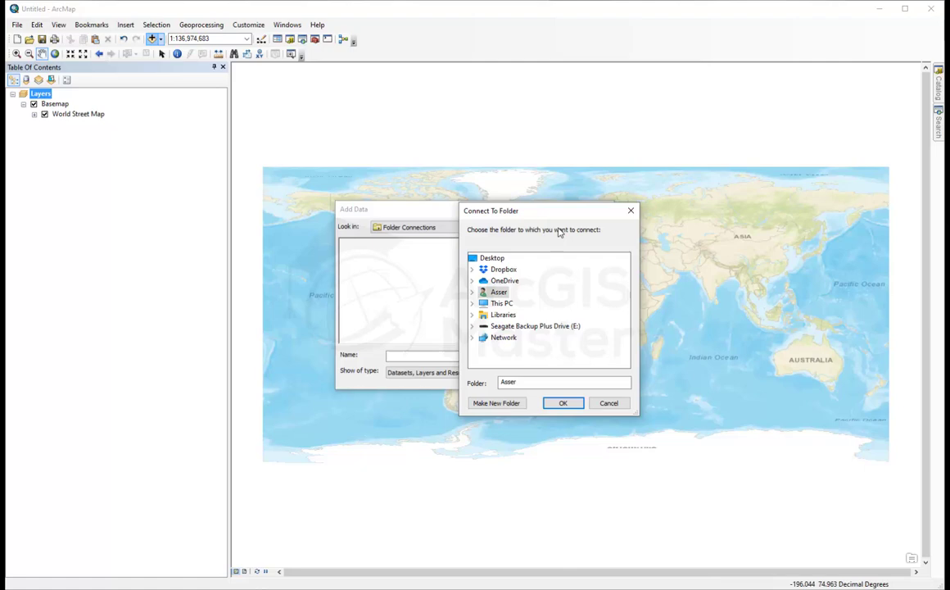
click(501, 303)
text(C:\ArcGIS Mastery\Data & Maps)
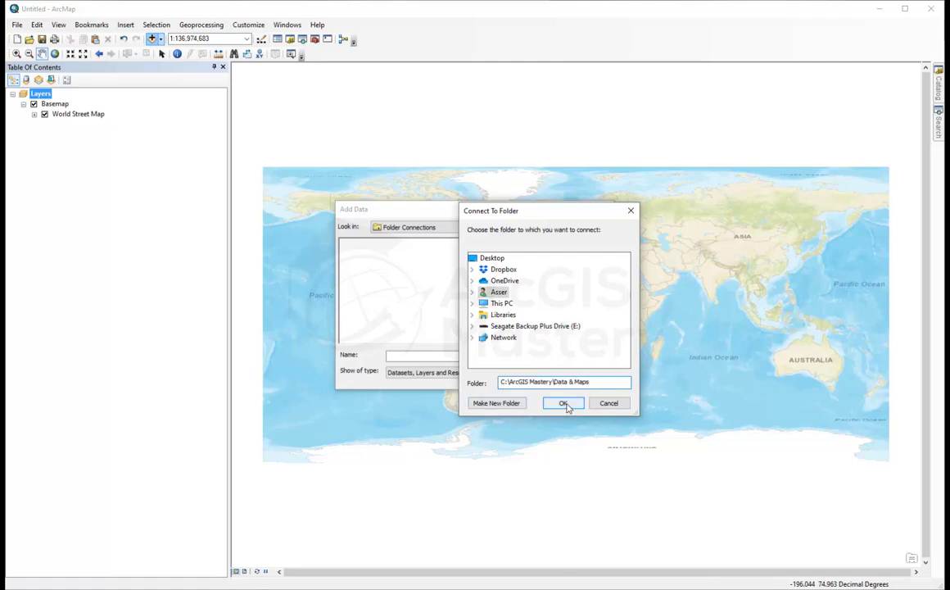
click(563, 403)
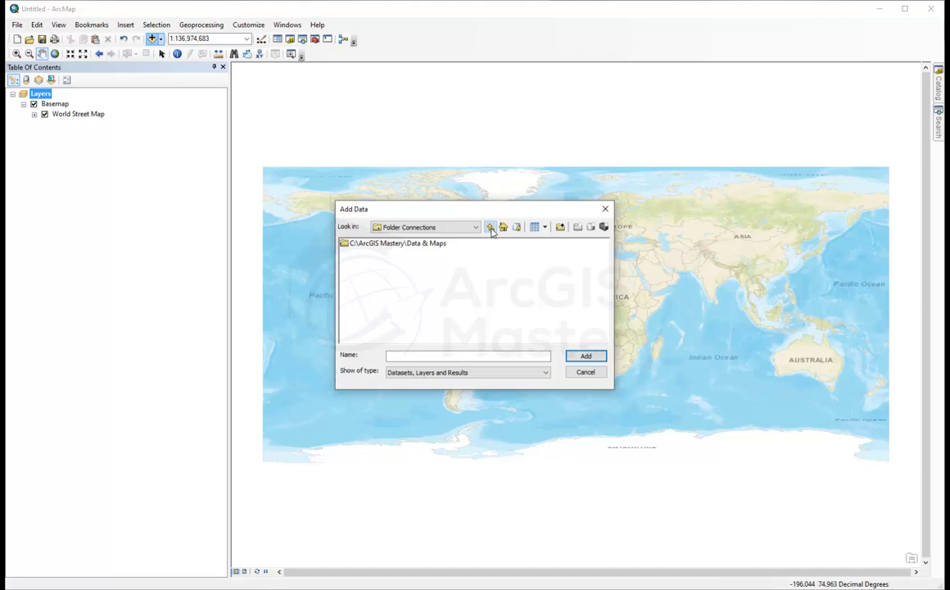
mouse_move(385, 249)
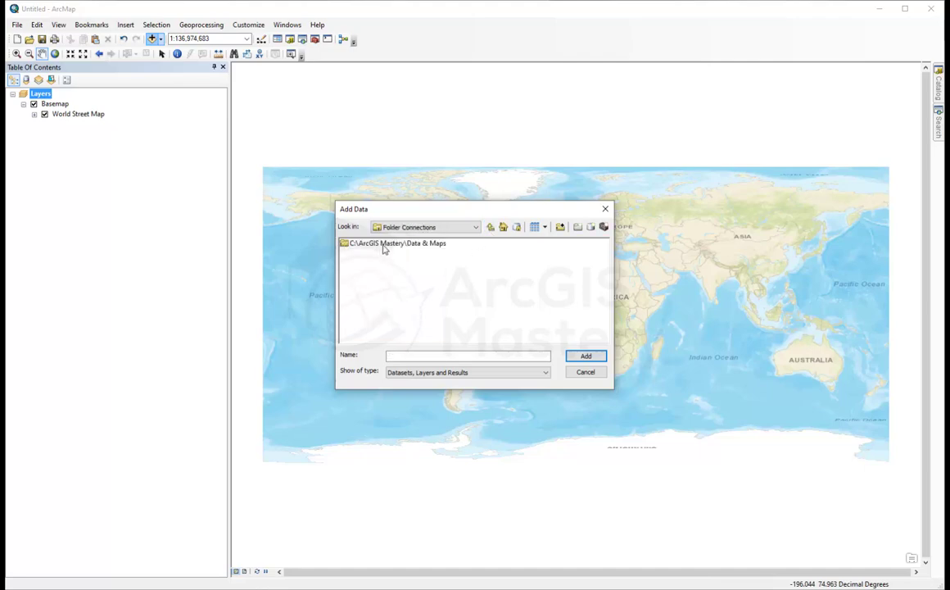
Step: Browse Data & Maps > usa > census > cities.gdb and add the cities feature class
double_click(393, 242)
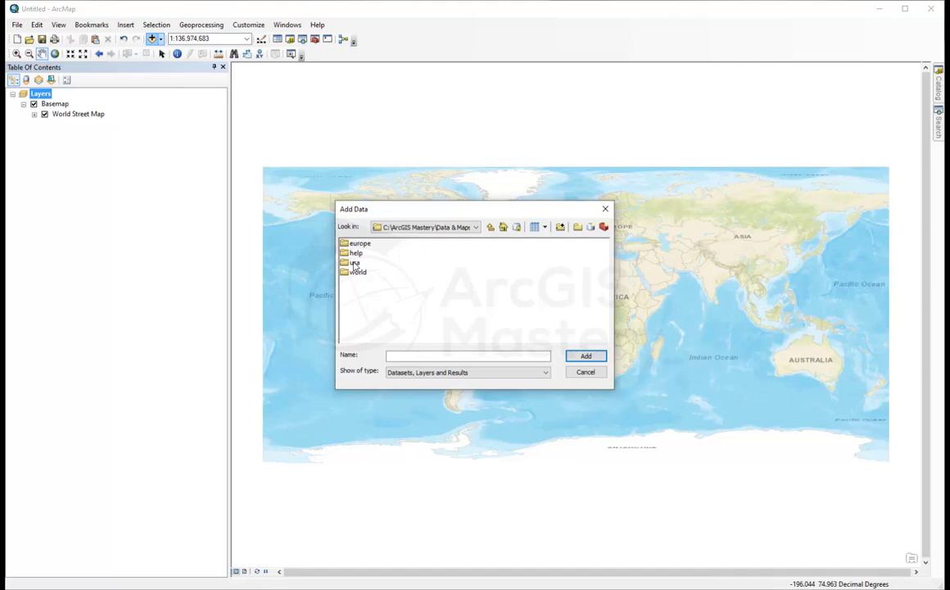
double_click(354, 262)
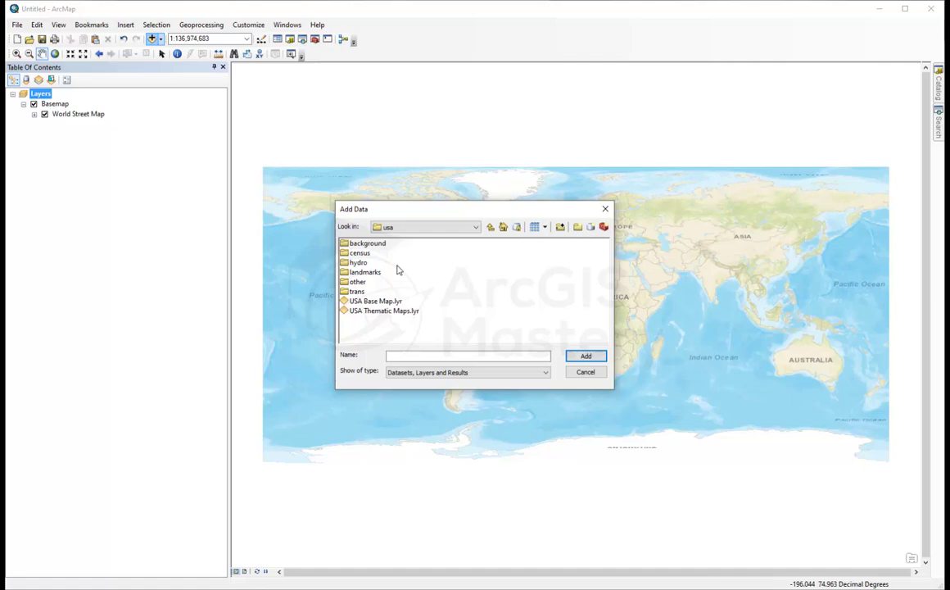
double_click(361, 252)
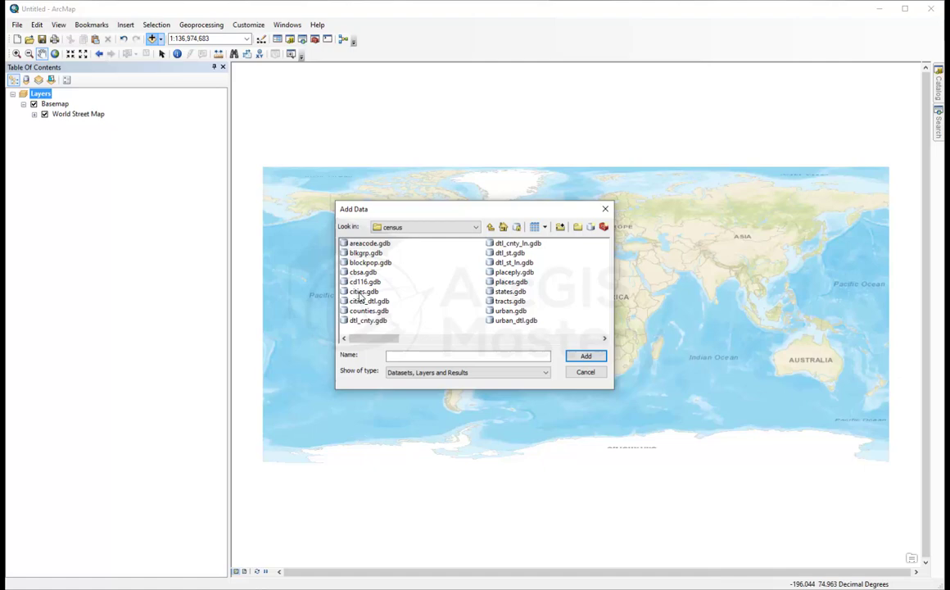
double_click(364, 292)
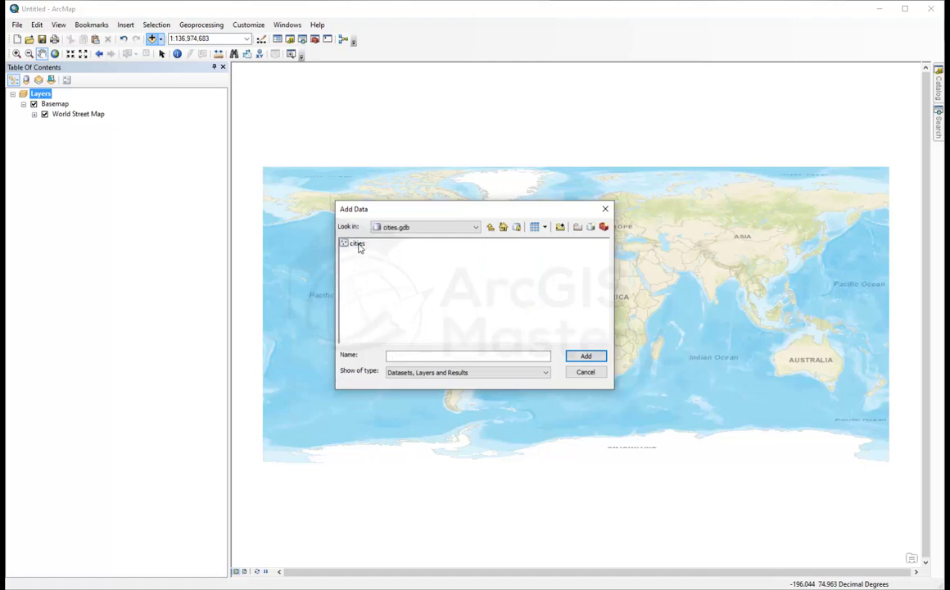
click(586, 355)
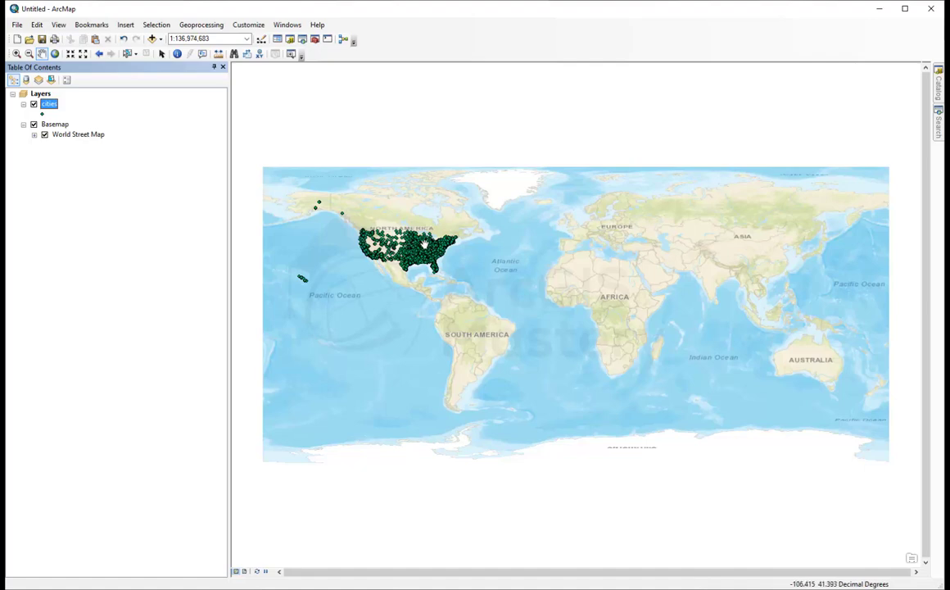
mouse_move(306, 233)
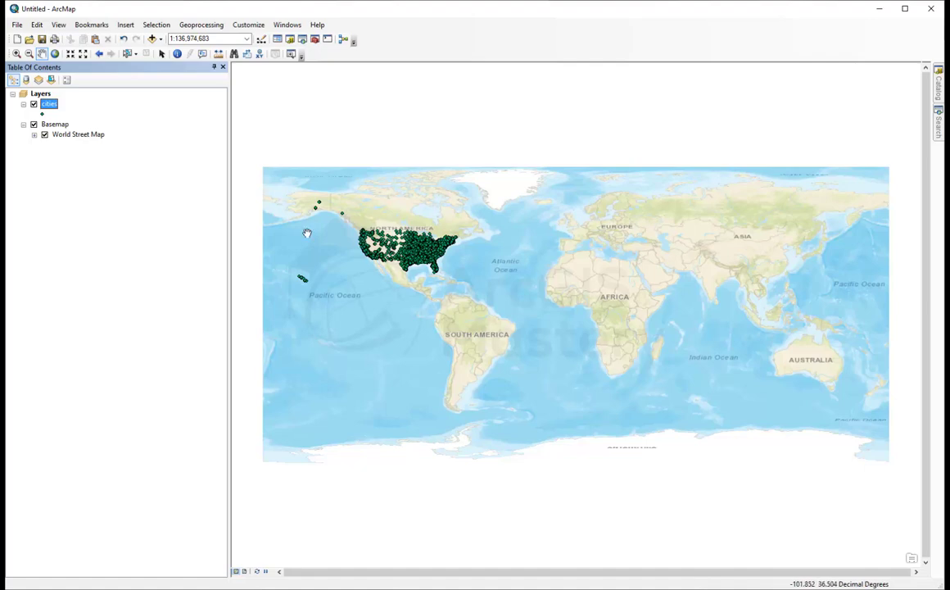
Step: Add the states layer from states.gdb, then browse into a geodatabase in the trans folder
click(153, 39)
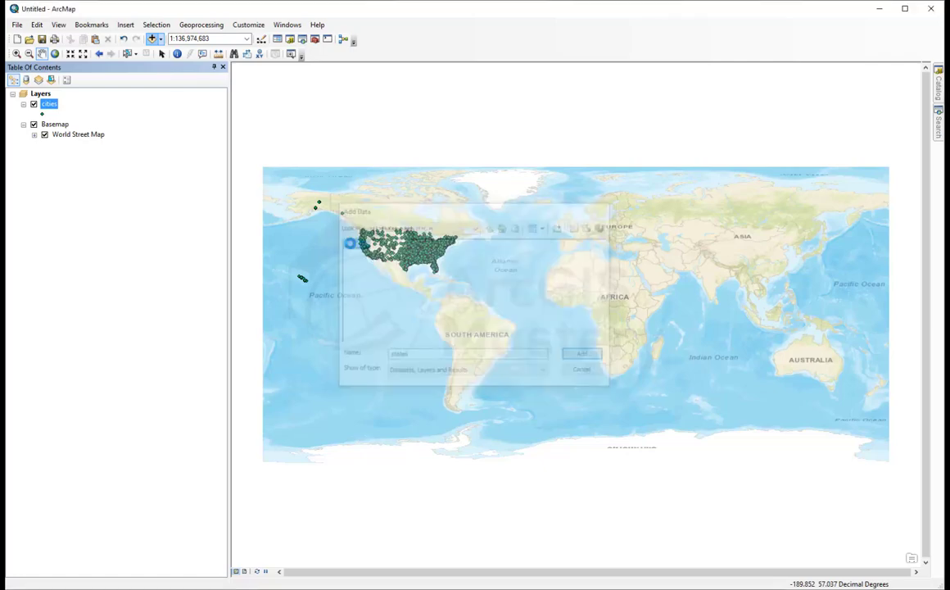
click(582, 354)
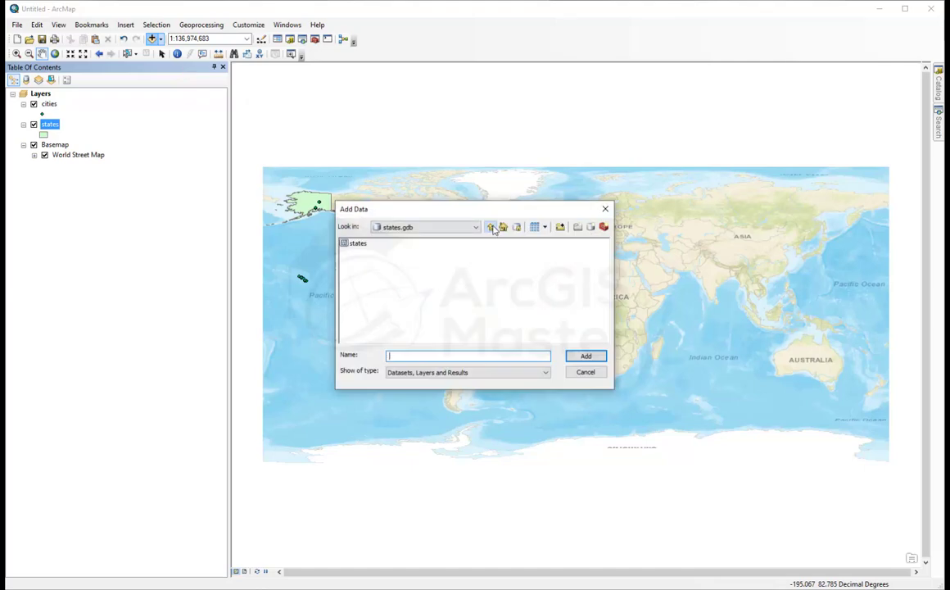
click(491, 226)
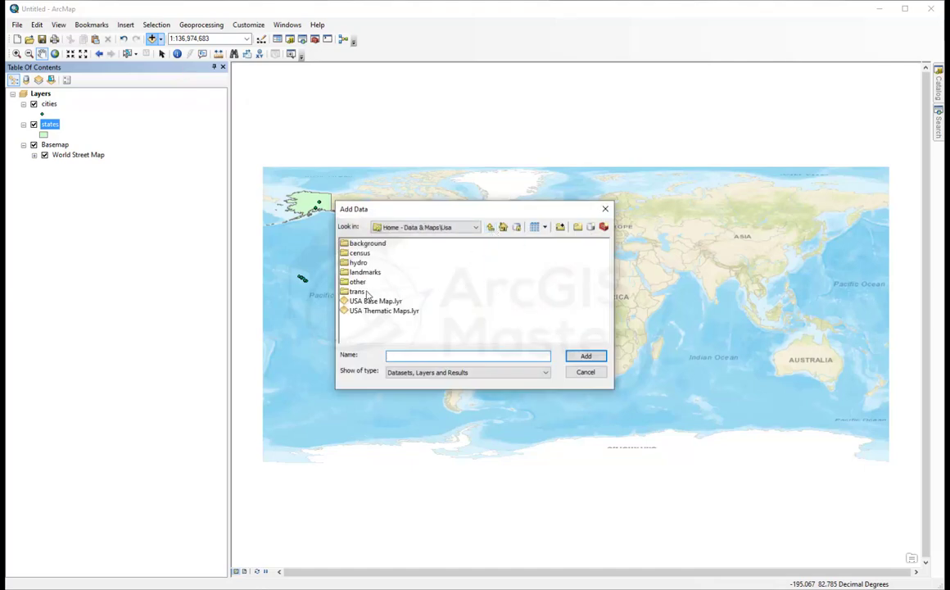
double_click(357, 281)
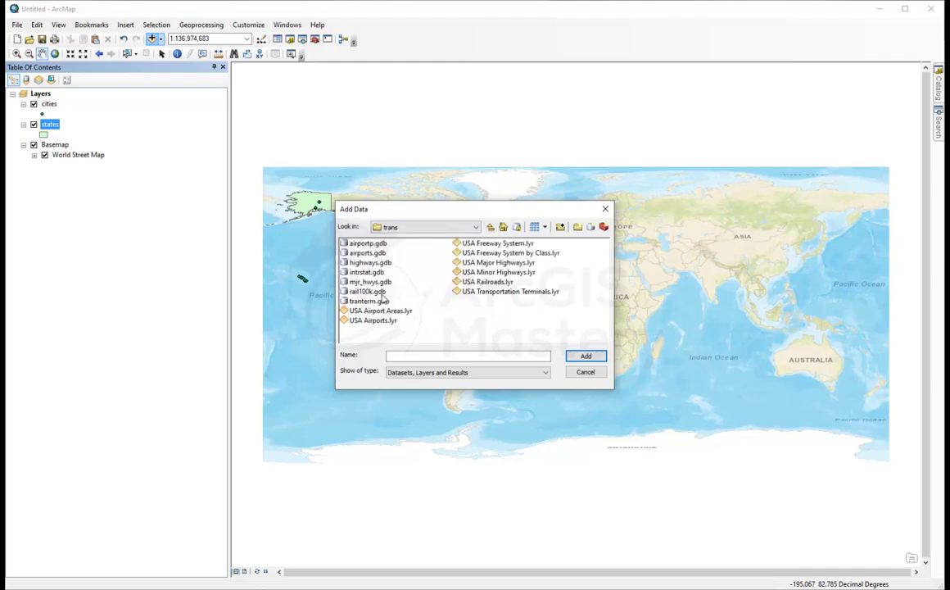
double_click(371, 262)
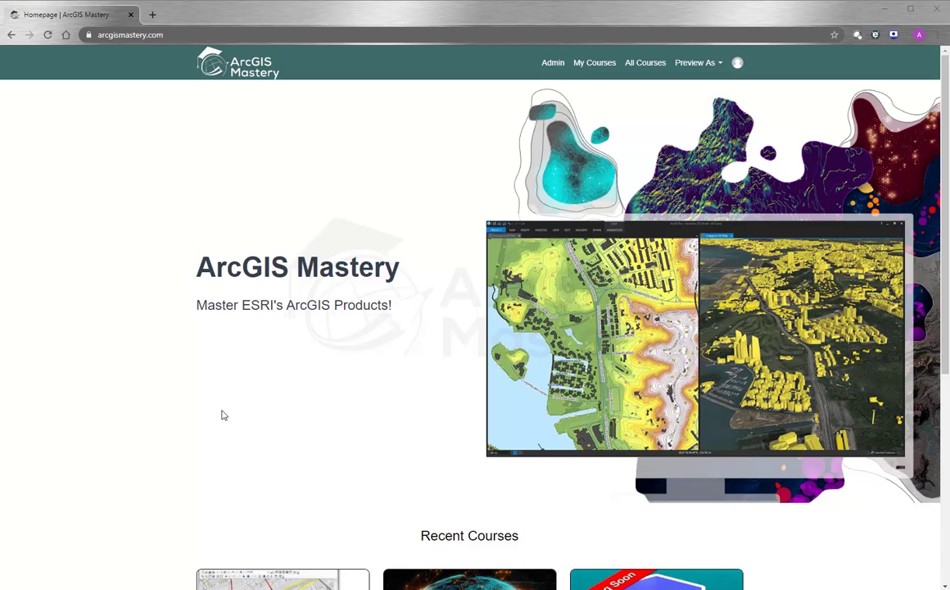
mouse_move(232, 416)
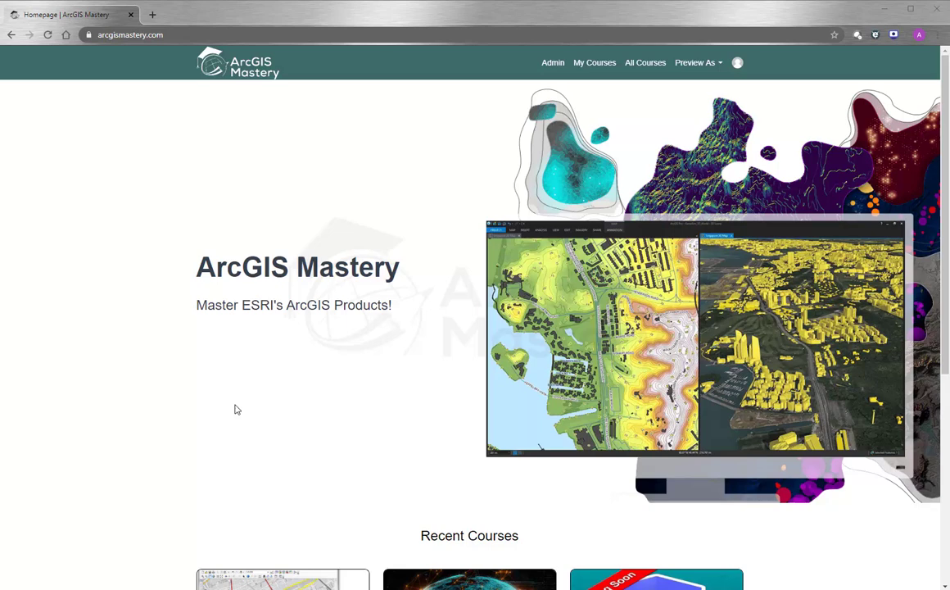
mouse_move(147, 360)
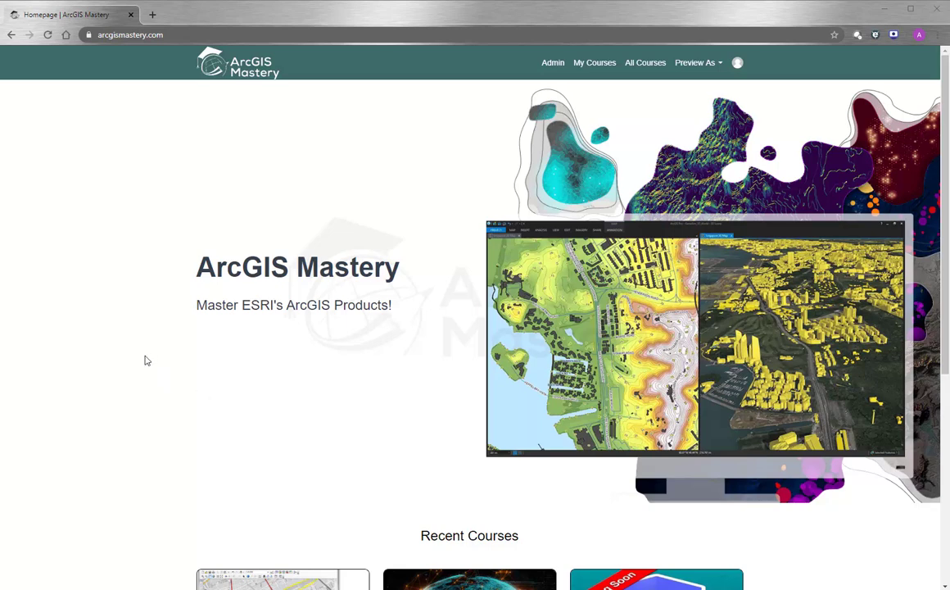
mouse_move(139, 162)
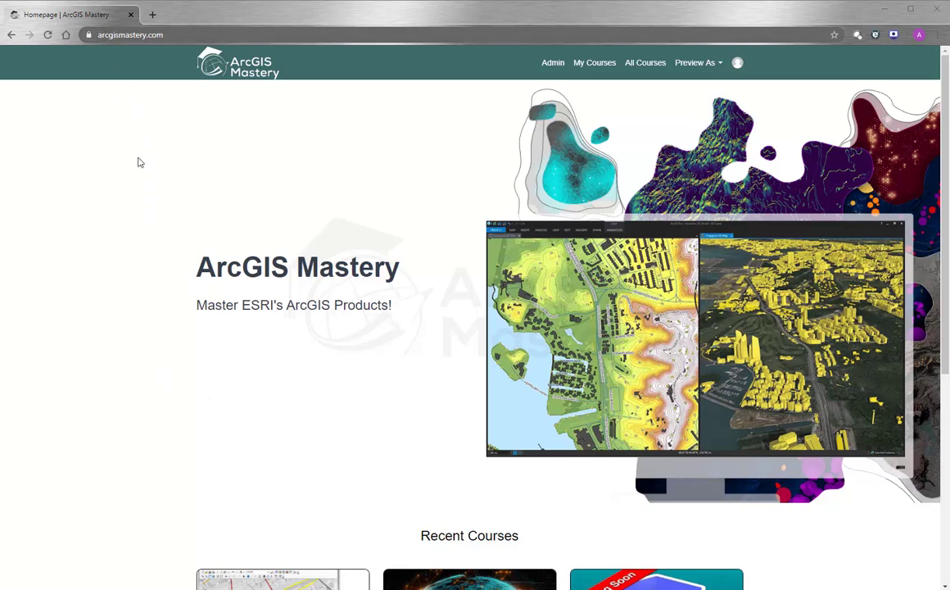
Step: Scroll to Recent Courses on arcgismastery.com and go to View All Courses
scroll(down, 3)
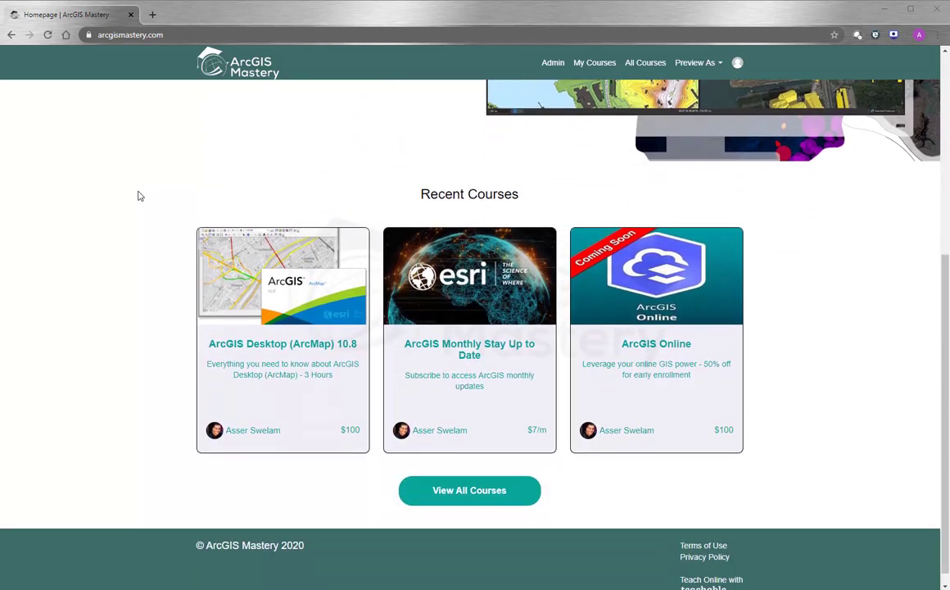
click(468, 490)
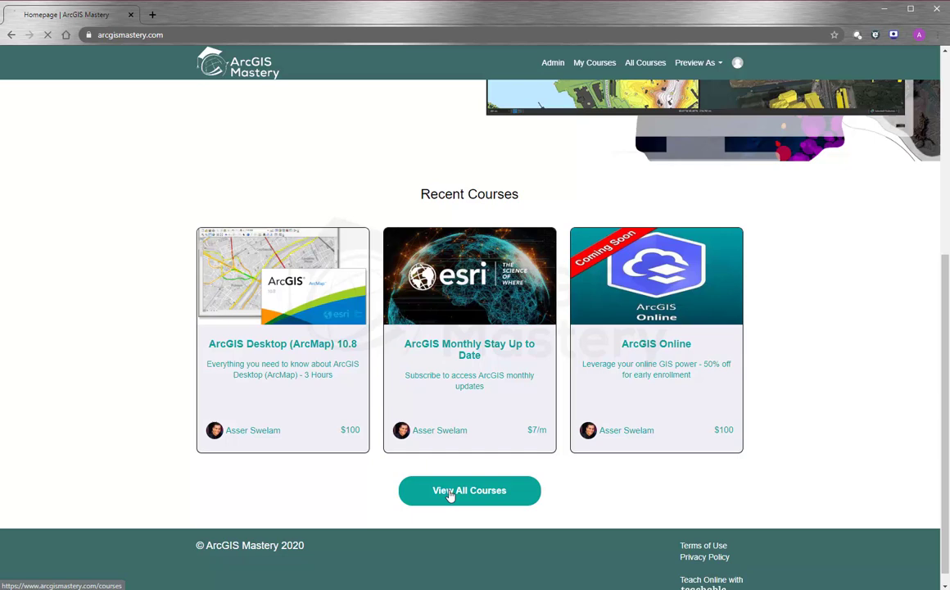
Step: Browse the full Courses page listing ArcMap 10.8, ArcGIS Online and ArcGIS Pro courses
click(468, 489)
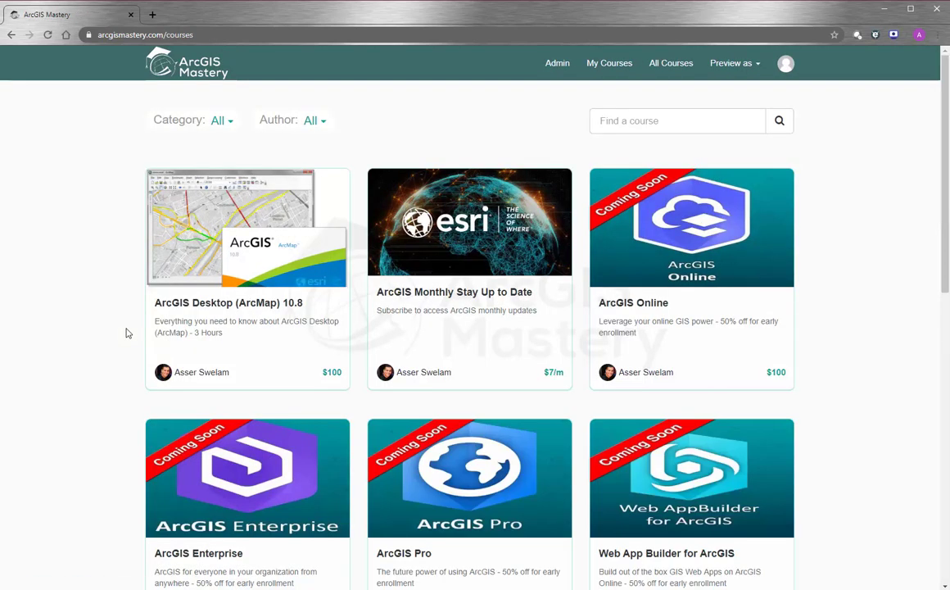
scroll(down, 3)
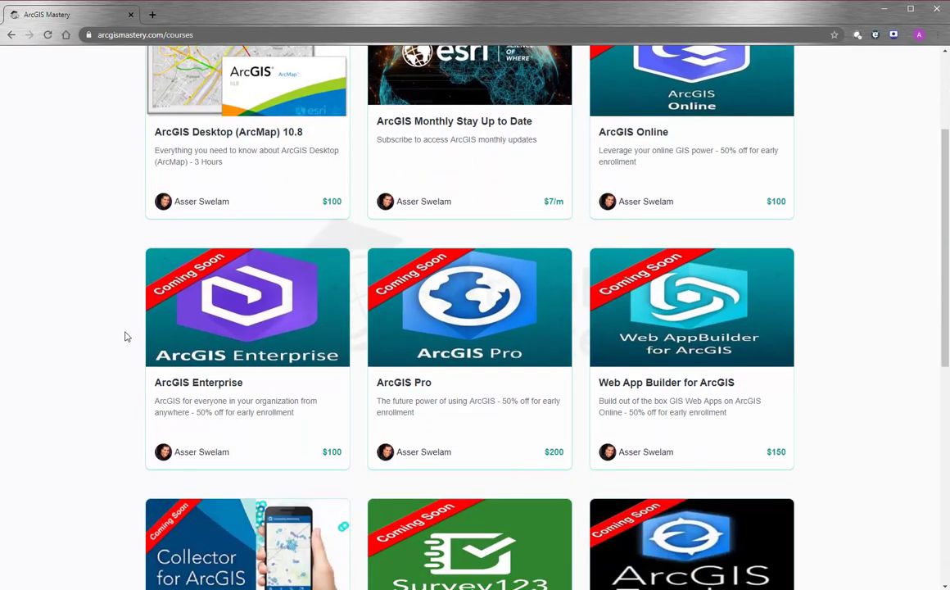
scroll(up, 3)
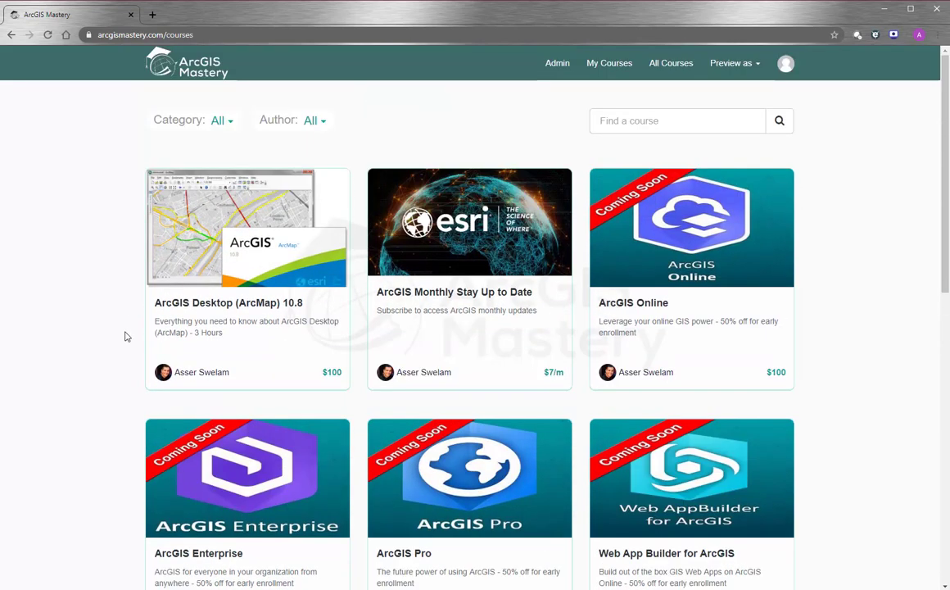
mouse_move(680, 288)
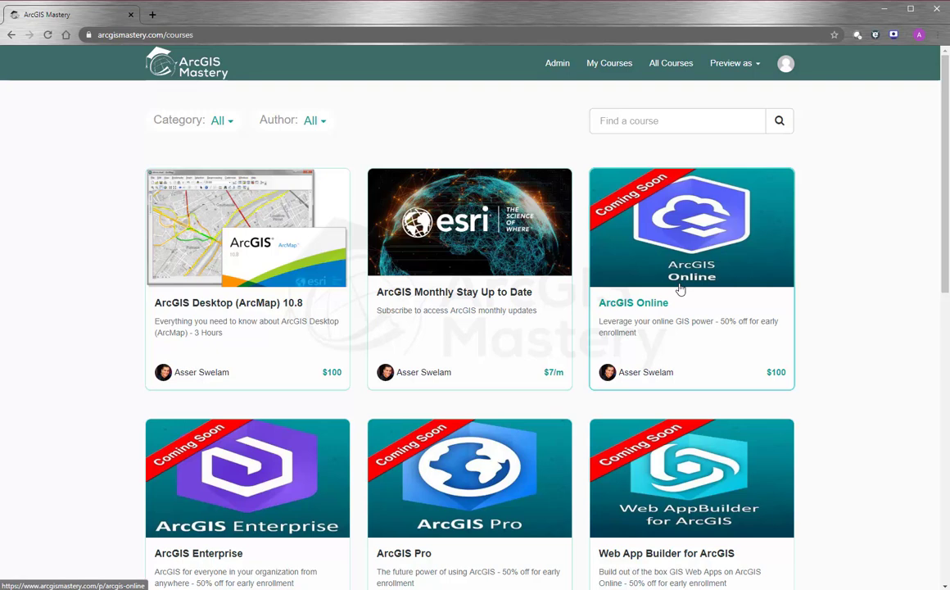
mouse_move(495, 253)
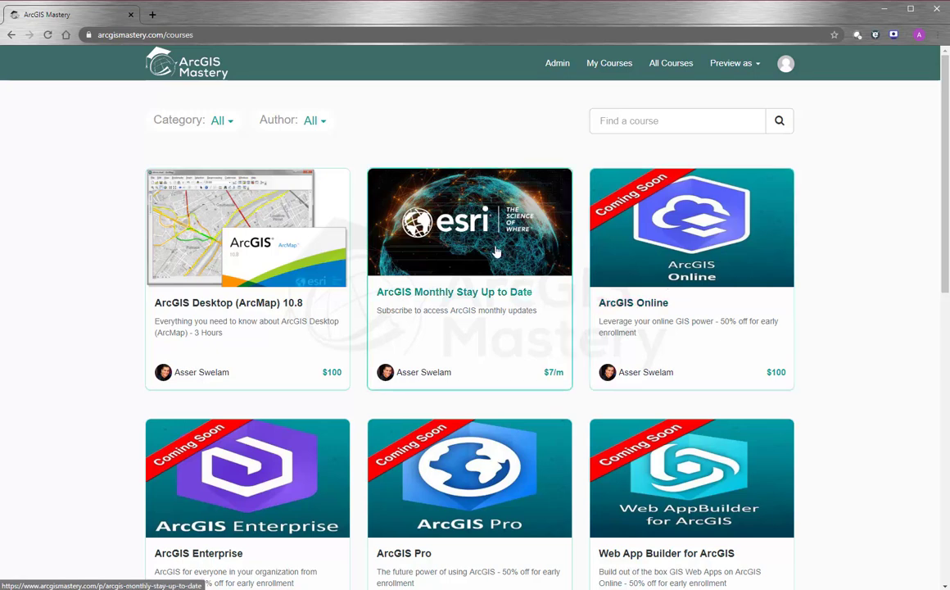